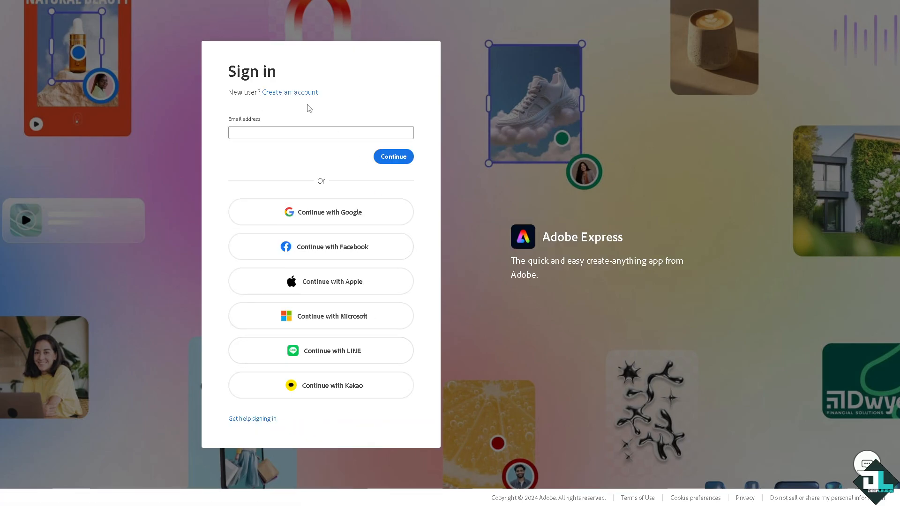
Sign in with the existing account credentials to land on the Adobe Express home page.
{"action": "left_click", "coordinate": [290, 92]}
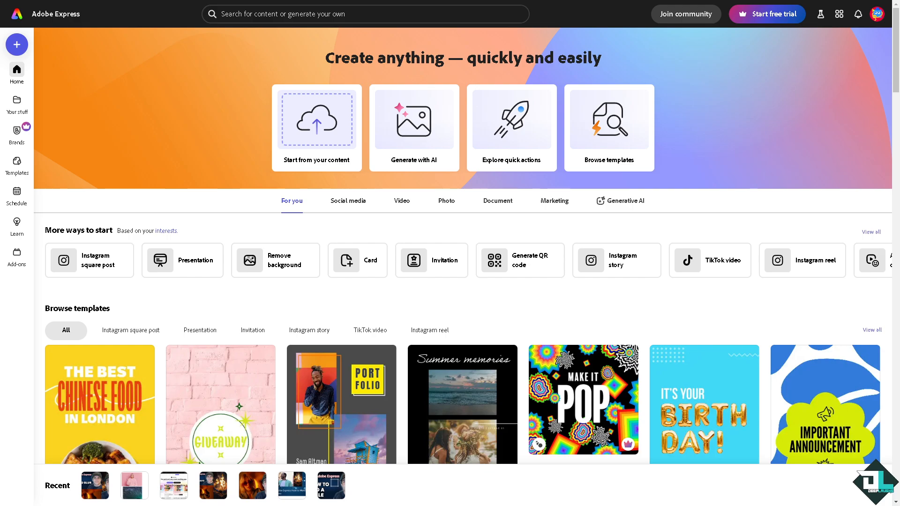
{"action": "mouse_move", "coordinate": [208, 311]}
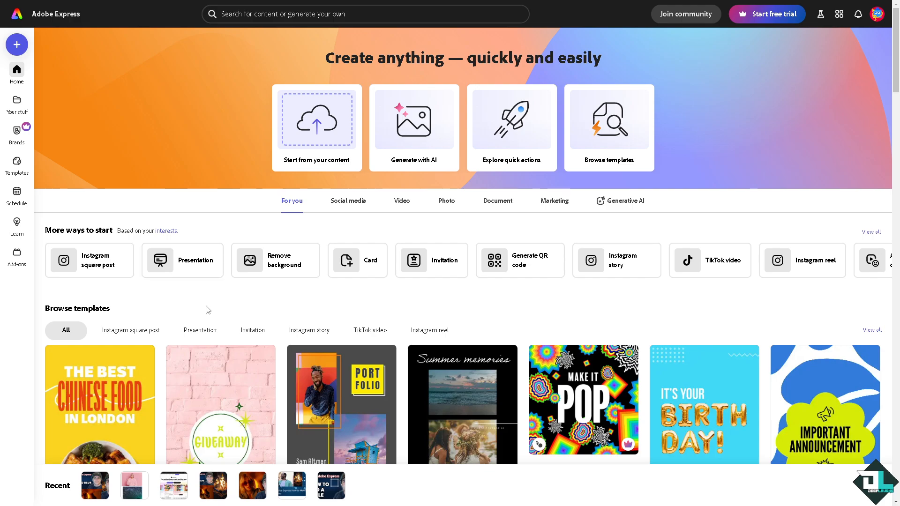
{"action": "mouse_move", "coordinate": [205, 309]}
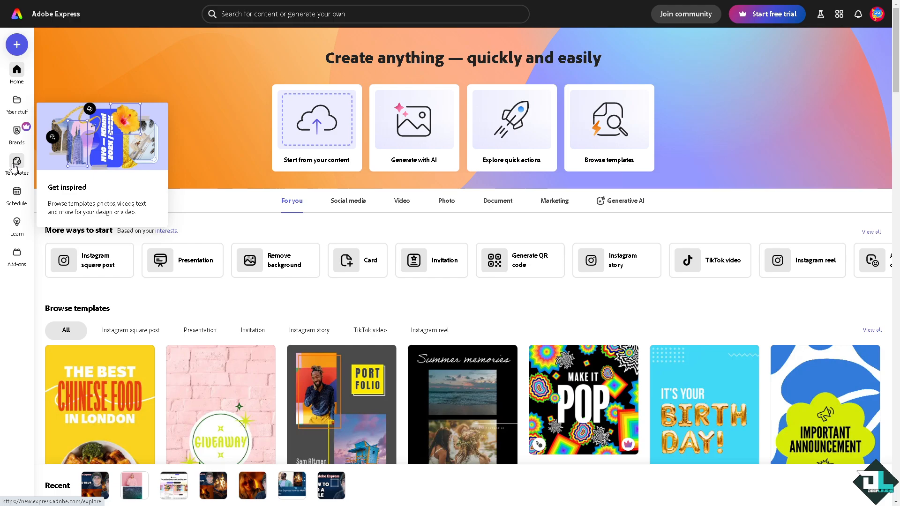
{"action": "mouse_move", "coordinate": [330, 134]}
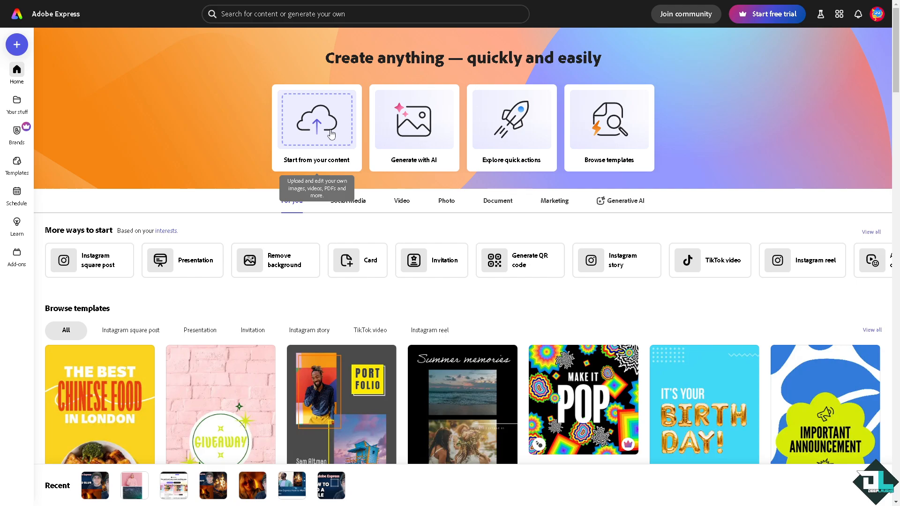
{"action": "mouse_move", "coordinate": [329, 130]}
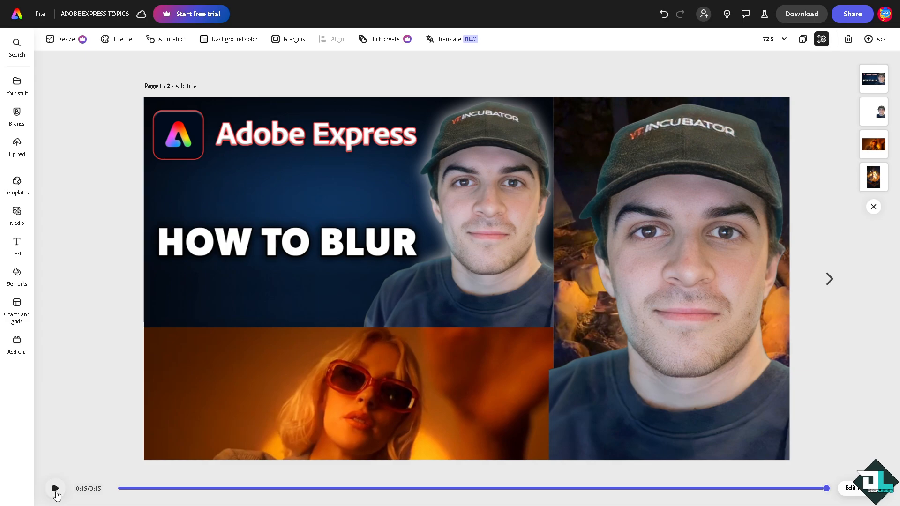
Give the HOW TO BLUR title image a moderate Blur value under Adjustments > Detail.
{"action": "left_click", "coordinate": [55, 492]}
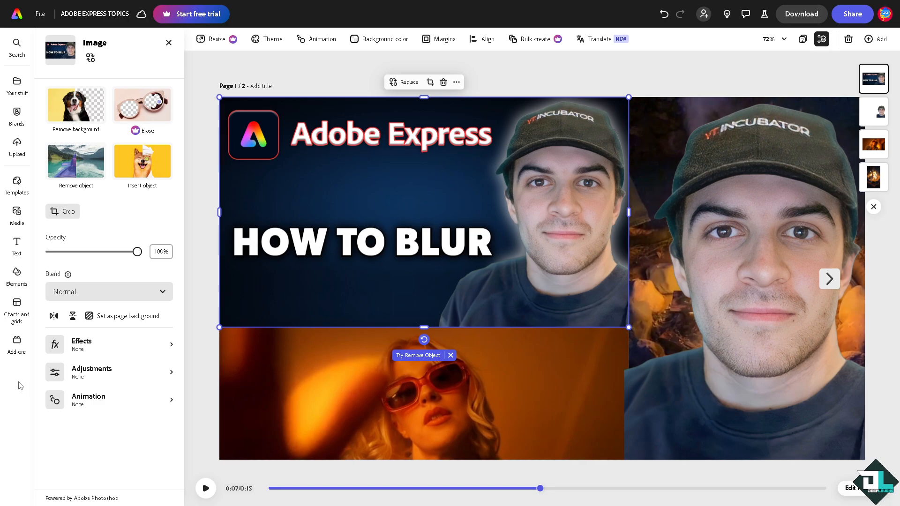
{"action": "left_click", "coordinate": [91, 372]}
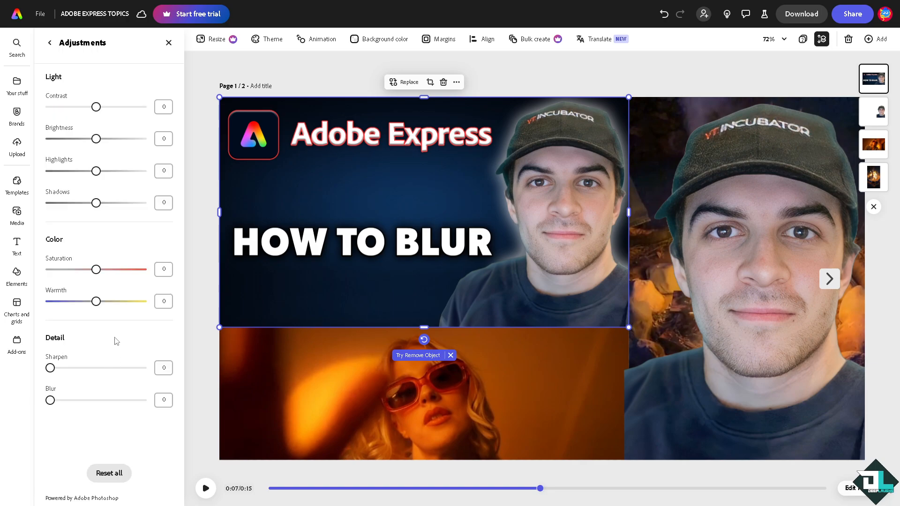
{"action": "left_click_drag", "start_coordinate": [51, 400], "coordinate": [70, 400]}
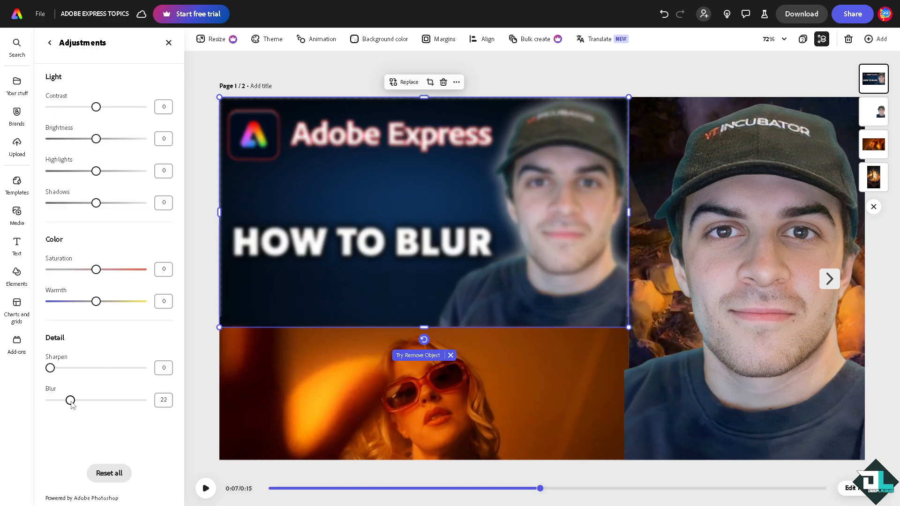
{"action": "left_click_drag", "start_coordinate": [70, 400], "coordinate": [107, 400]}
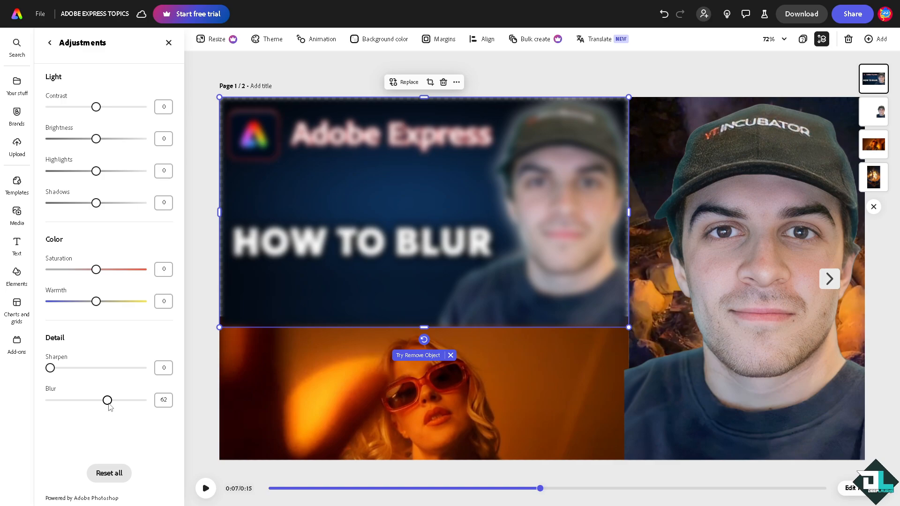
{"action": "left_click_drag", "start_coordinate": [106, 400], "coordinate": [135, 400]}
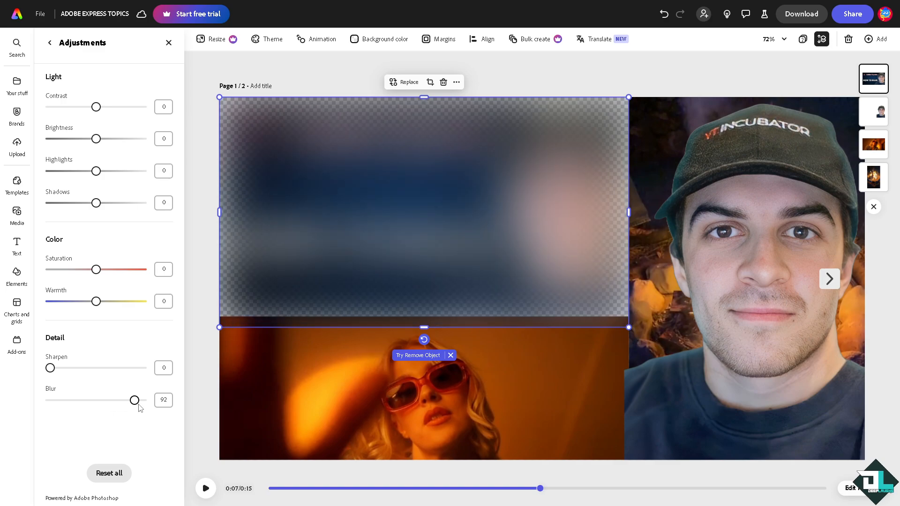
{"action": "left_click_drag", "start_coordinate": [134, 401], "coordinate": [65, 400]}
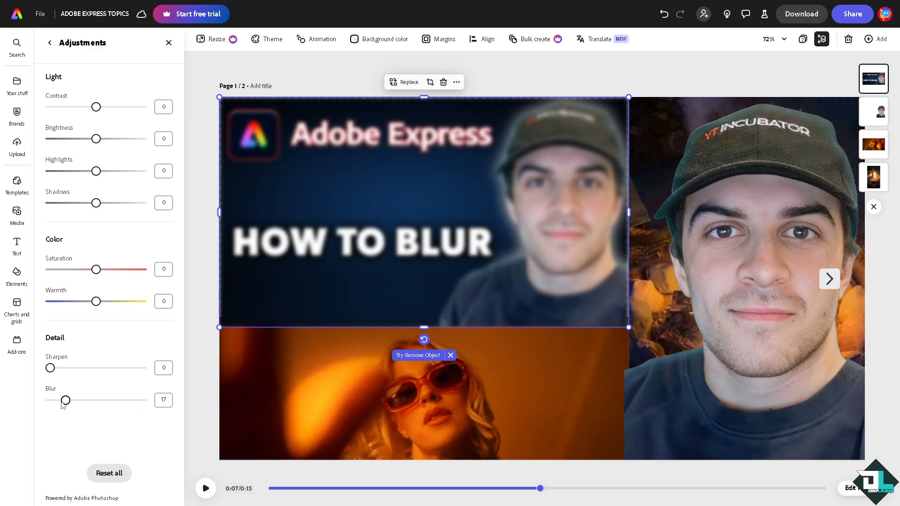
{"action": "left_click_drag", "start_coordinate": [65, 400], "coordinate": [49, 400]}
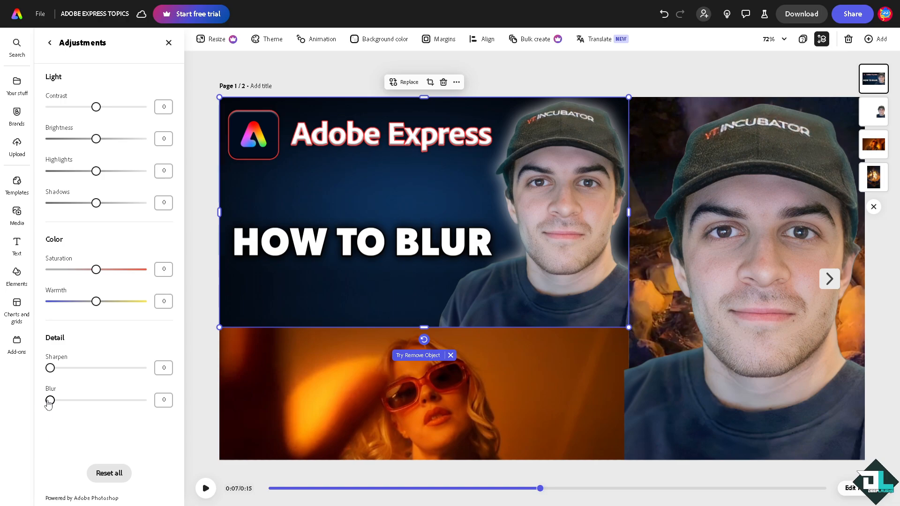
{"action": "left_click_drag", "start_coordinate": [50, 401], "coordinate": [66, 400]}
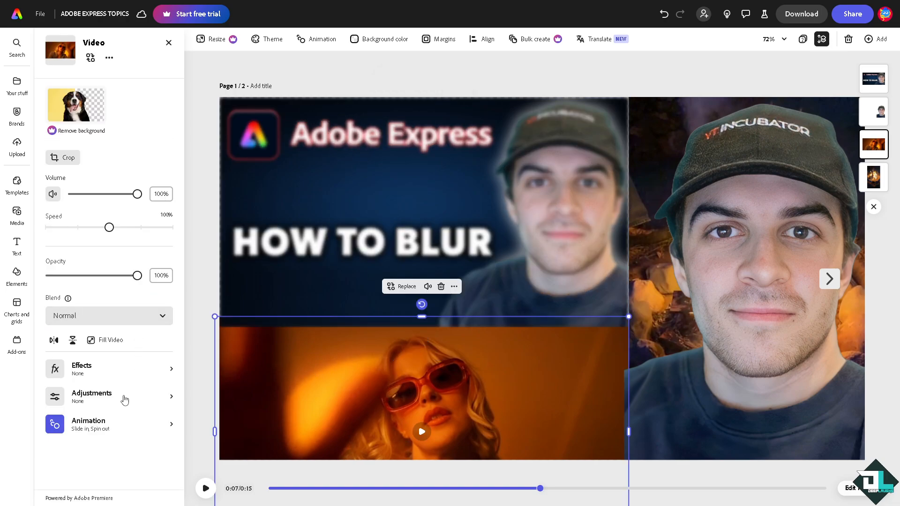
{"action": "left_click", "coordinate": [91, 398]}
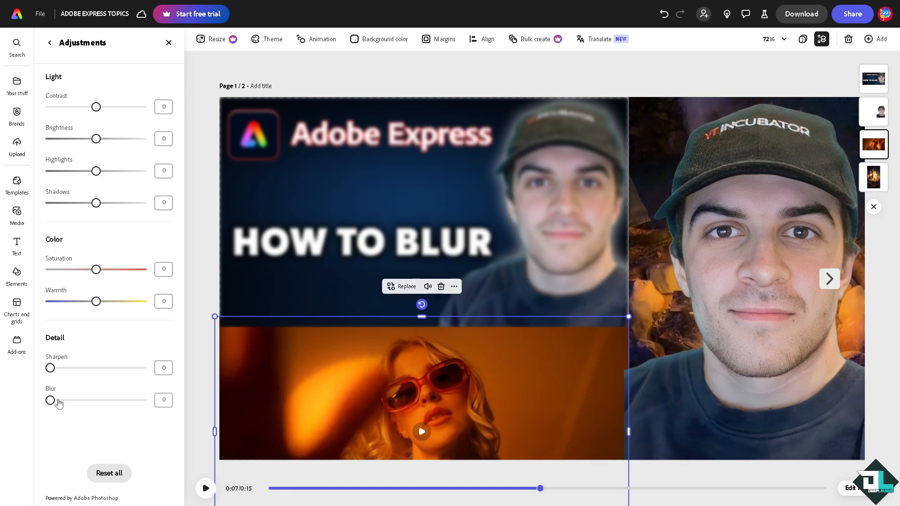
{"action": "left_click_drag", "start_coordinate": [51, 400], "coordinate": [100, 400]}
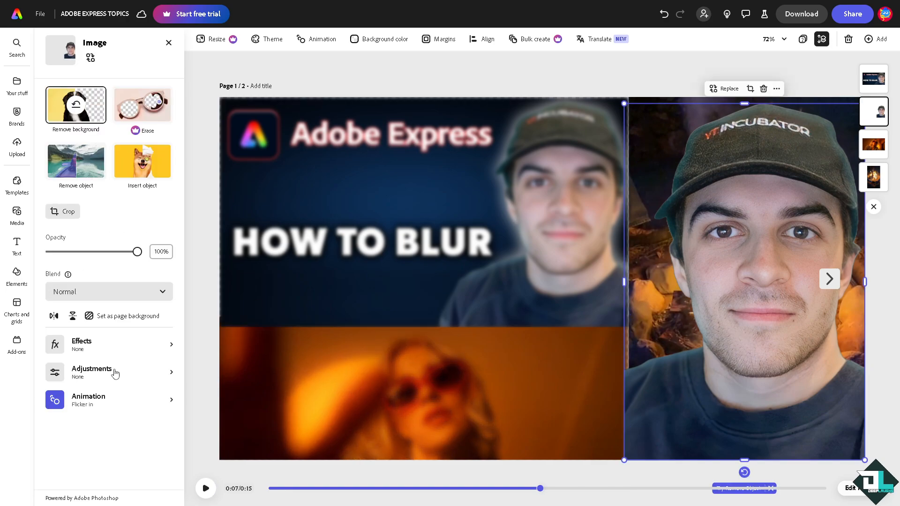
{"action": "left_click", "coordinate": [92, 372]}
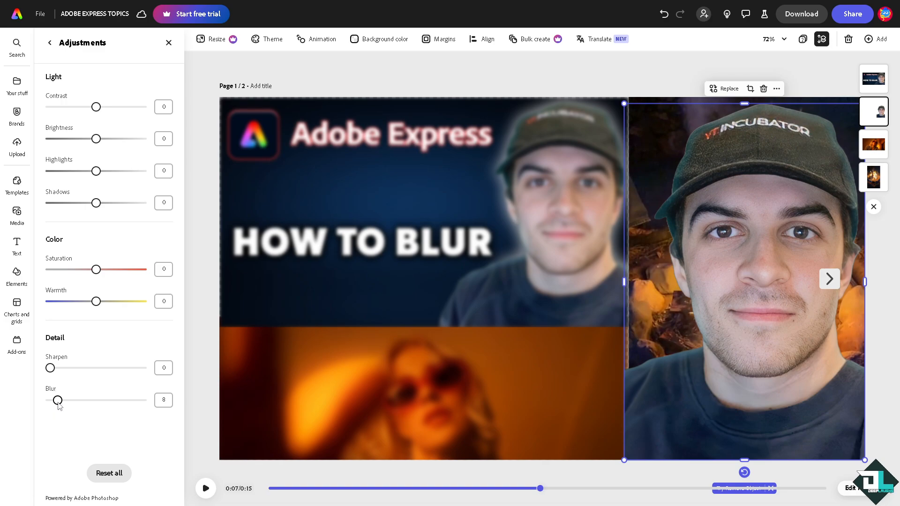
{"action": "left_click_drag", "start_coordinate": [57, 400], "coordinate": [88, 400]}
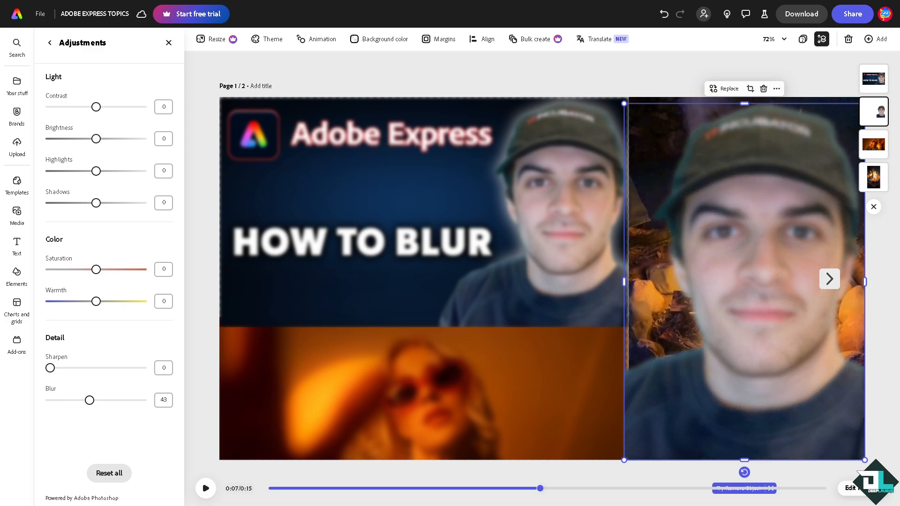
{"action": "left_click", "coordinate": [169, 43]}
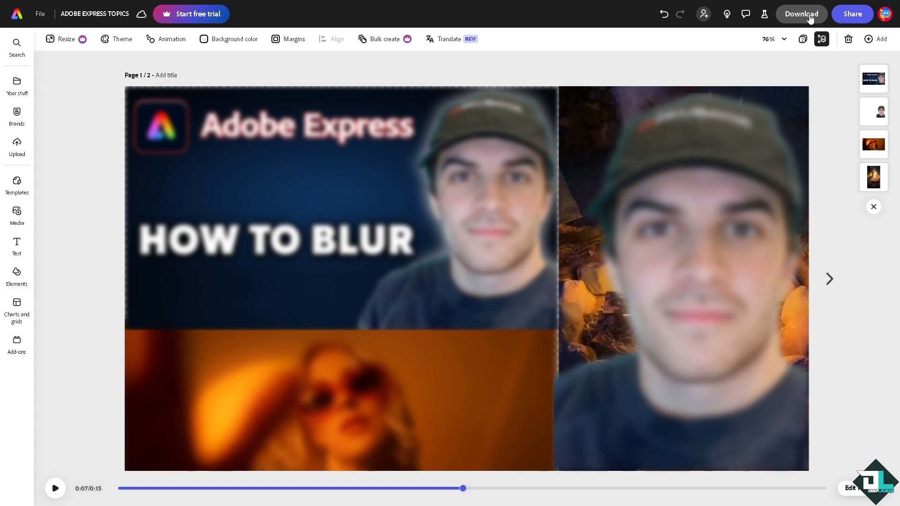
{"action": "left_click", "coordinate": [802, 14]}
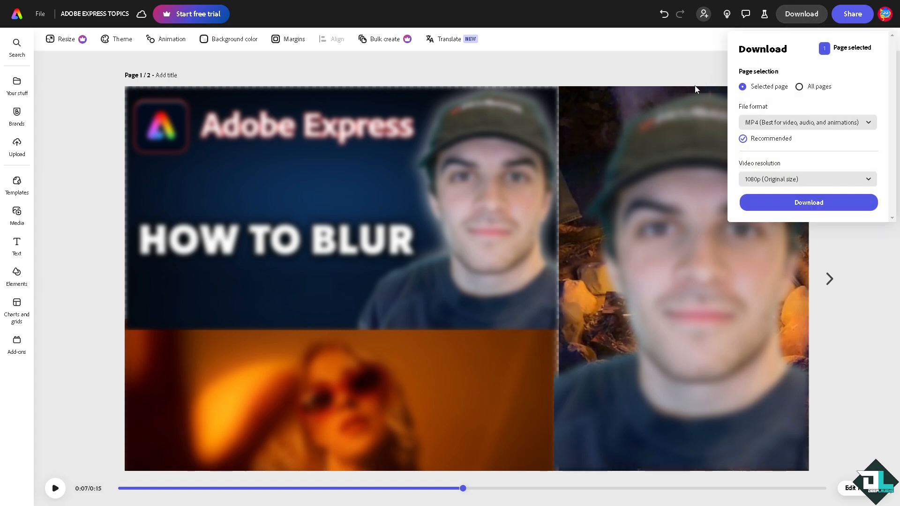
{"action": "mouse_move", "coordinate": [491, 197]}
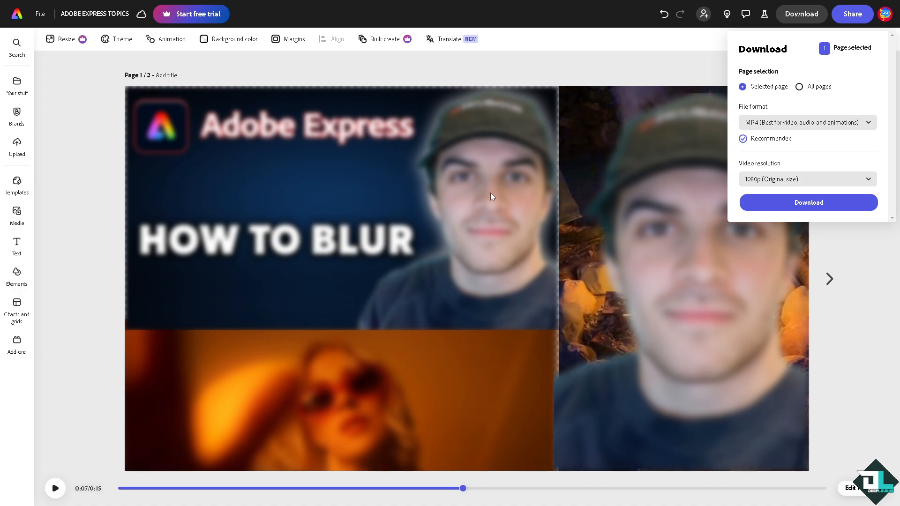
{"action": "left_click", "coordinate": [806, 179]}
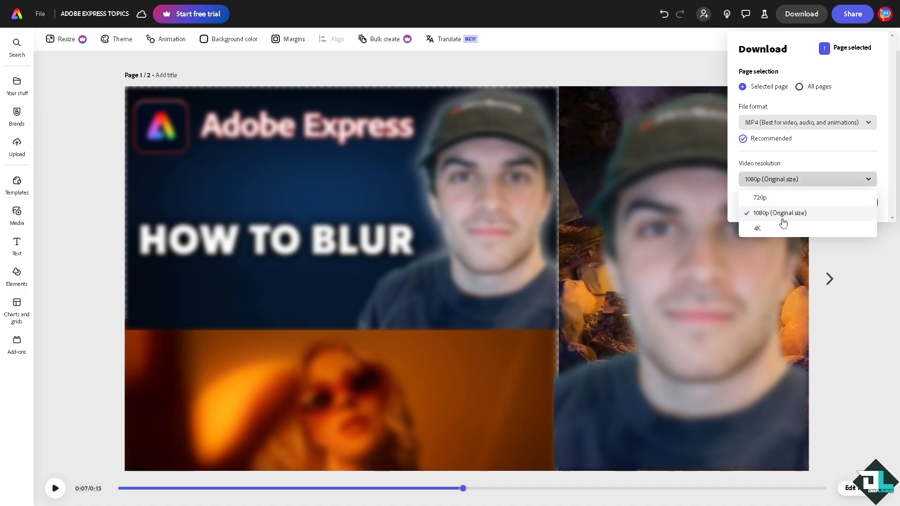
{"action": "left_click", "coordinate": [756, 229]}
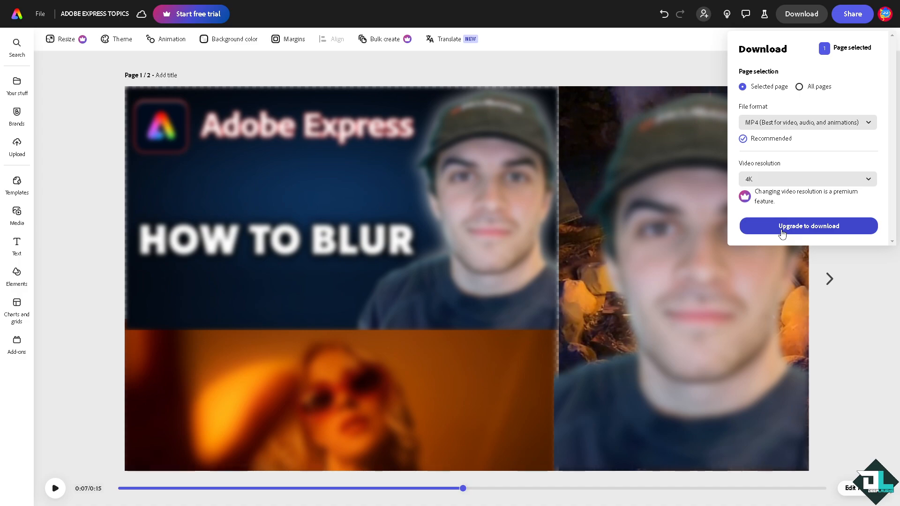
{"action": "mouse_move", "coordinate": [772, 239]}
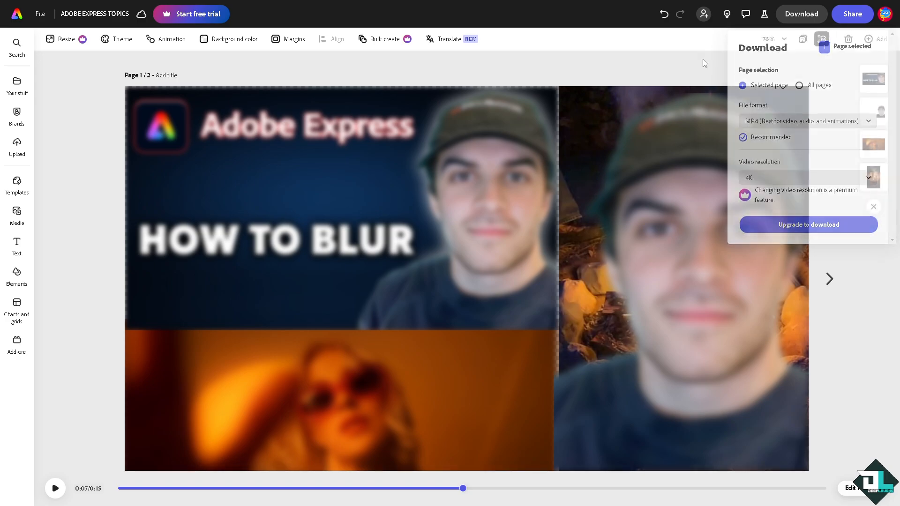
{"action": "left_click", "coordinate": [852, 14]}
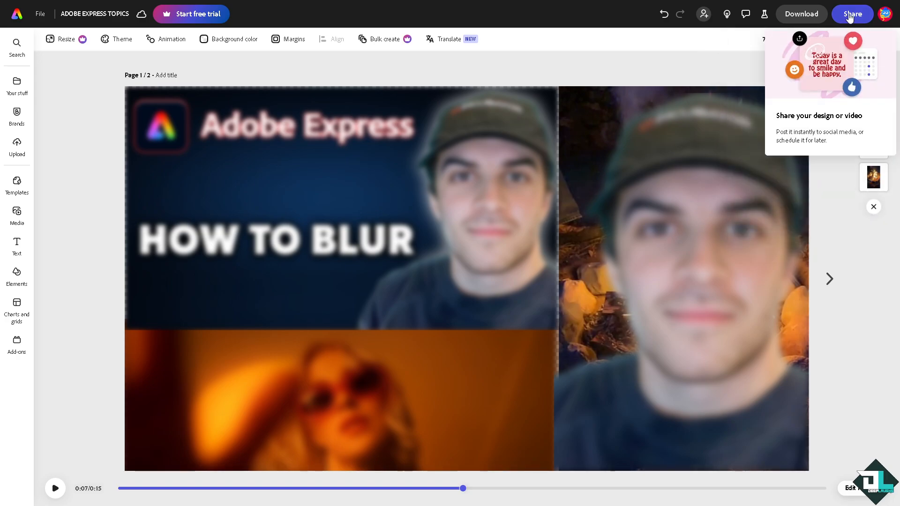
{"action": "left_click", "coordinate": [852, 14]}
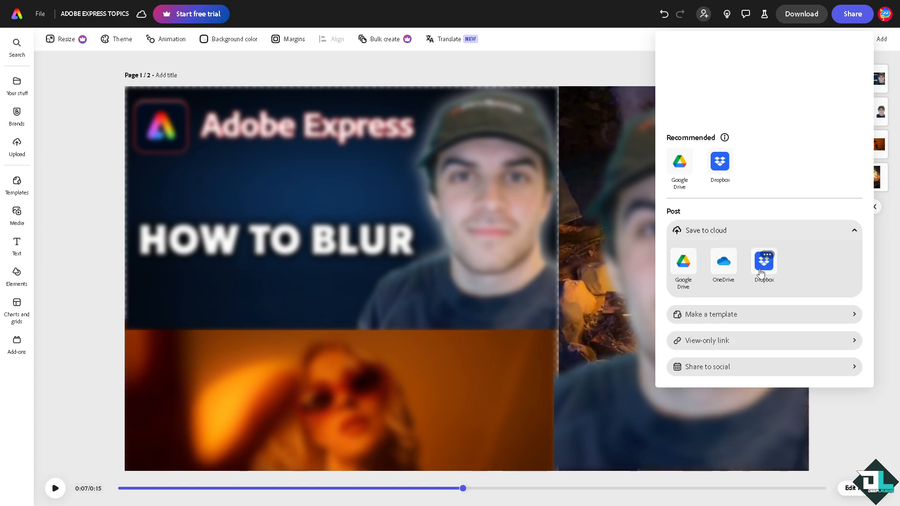
{"action": "left_click", "coordinate": [708, 340]}
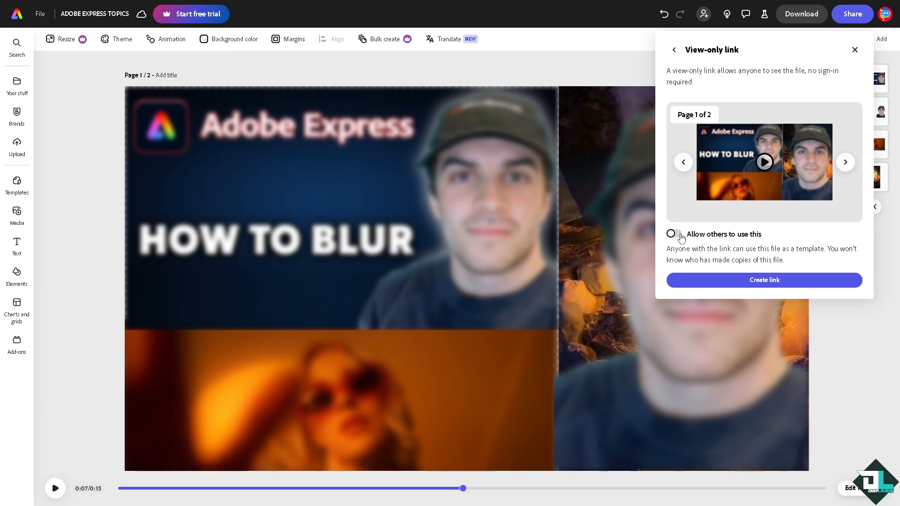
{"action": "left_click", "coordinate": [673, 234]}
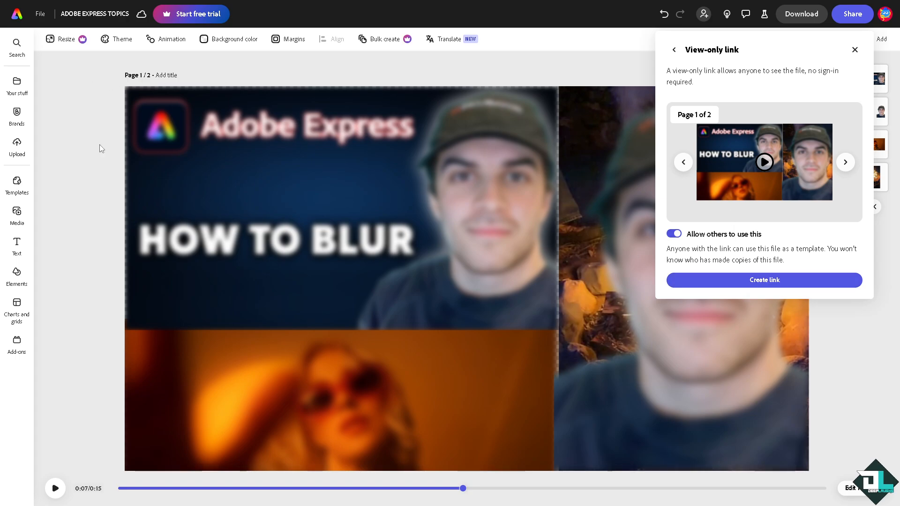
{"action": "left_click", "coordinate": [854, 50]}
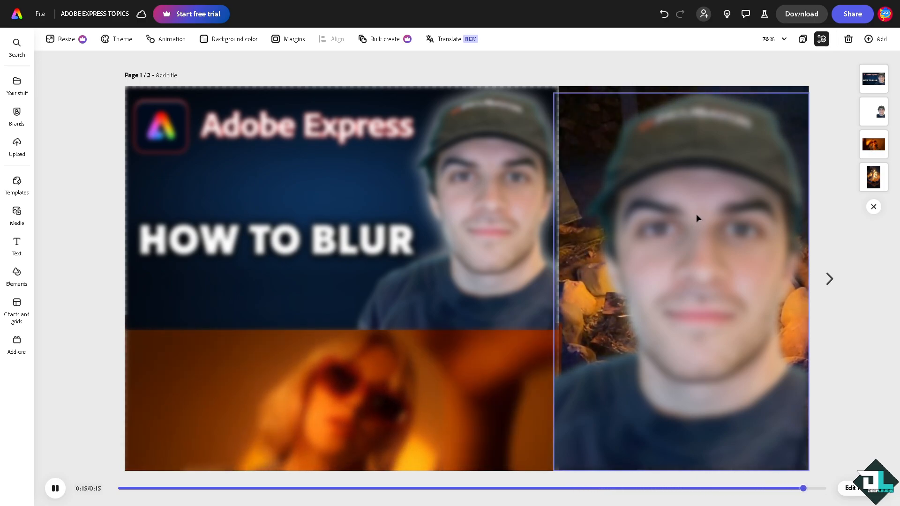
Set the right-side portrait's Blur back to 0 and leave Adjustments so it stays sharp.
{"action": "left_click", "coordinate": [680, 281]}
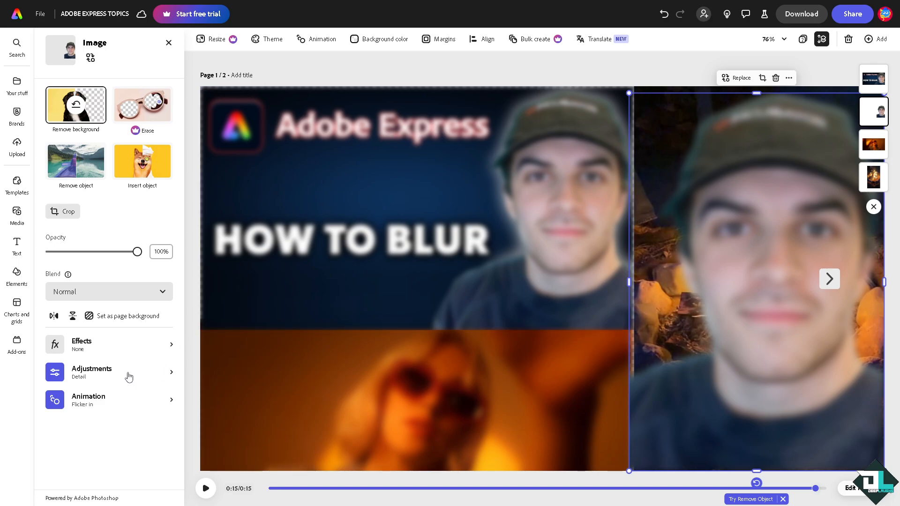
{"action": "left_click", "coordinate": [92, 372]}
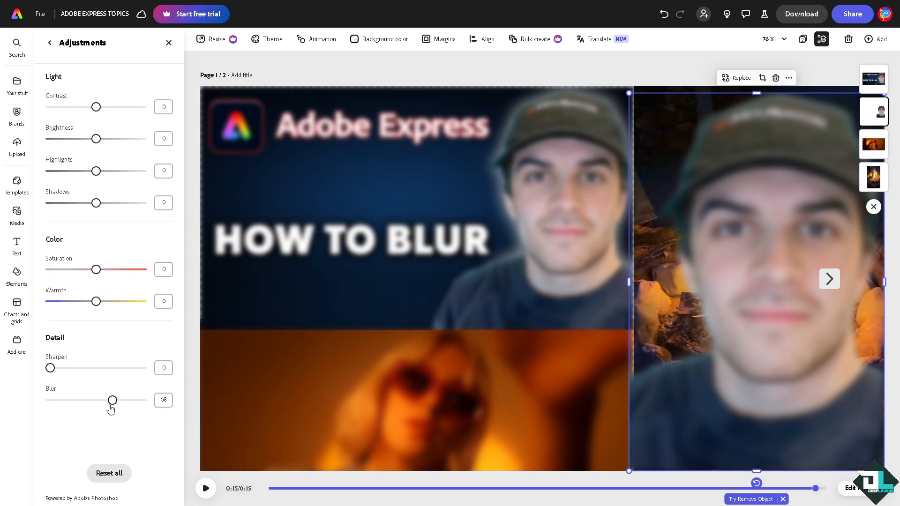
{"action": "left_click_drag", "start_coordinate": [113, 400], "coordinate": [51, 400]}
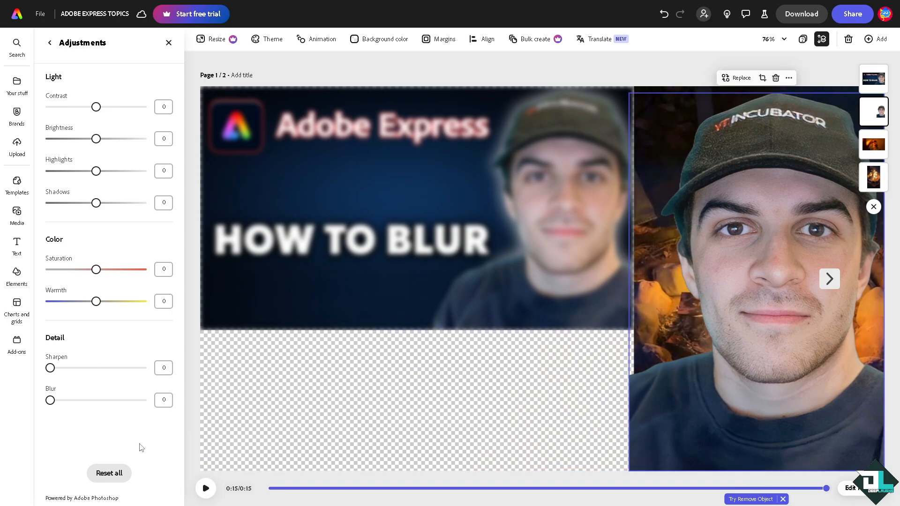
{"action": "left_click", "coordinate": [205, 488]}
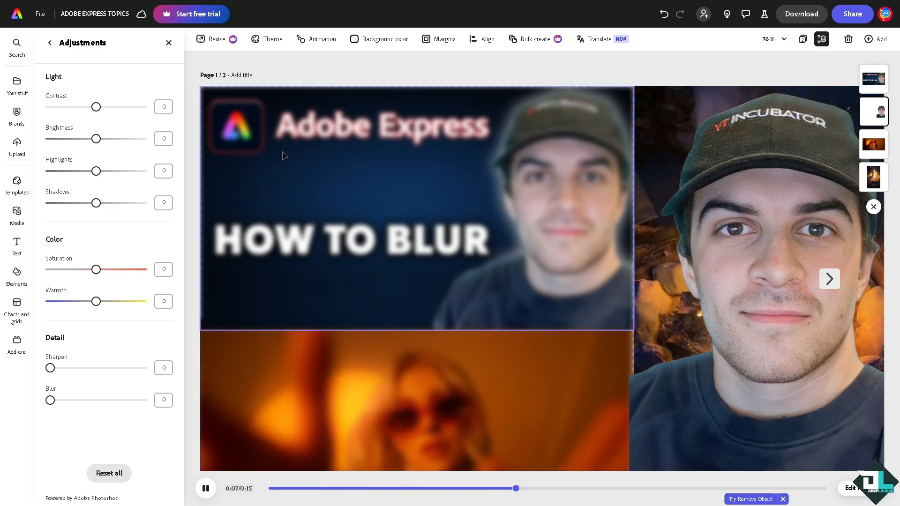
{"action": "left_click", "coordinate": [169, 42]}
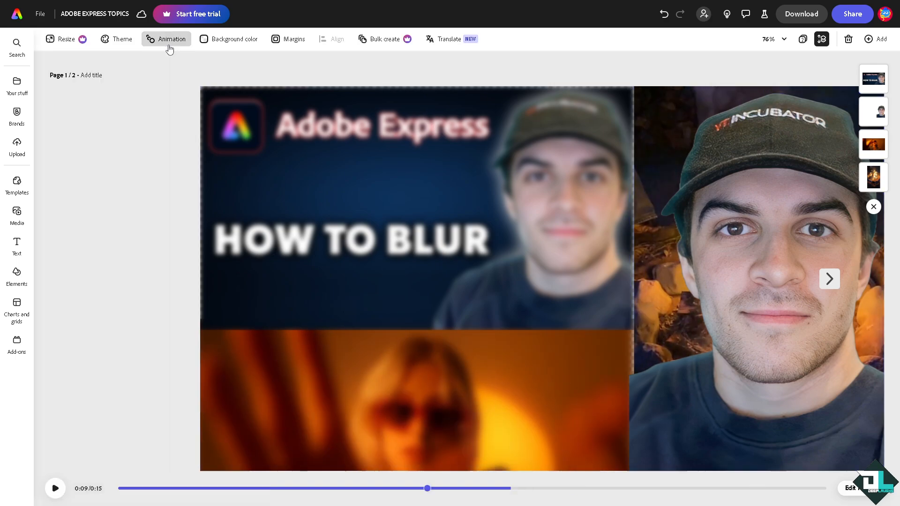
{"action": "left_click", "coordinate": [55, 488]}
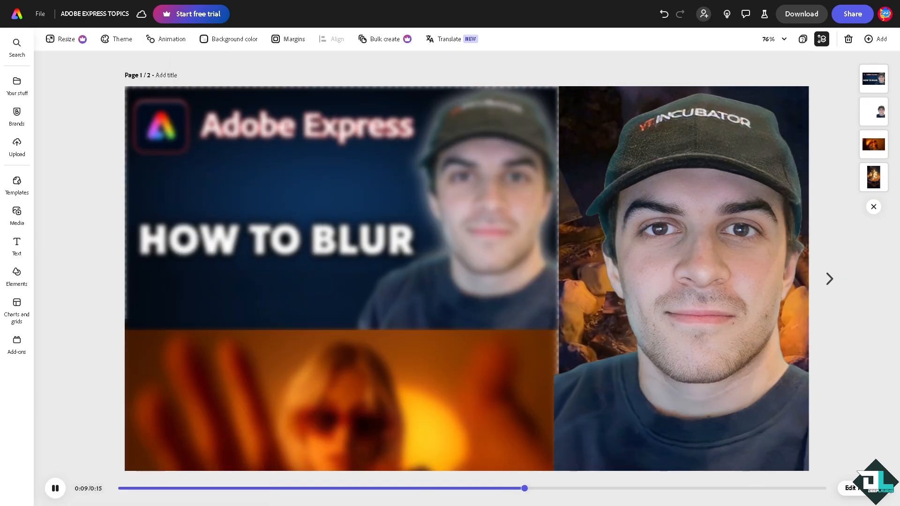